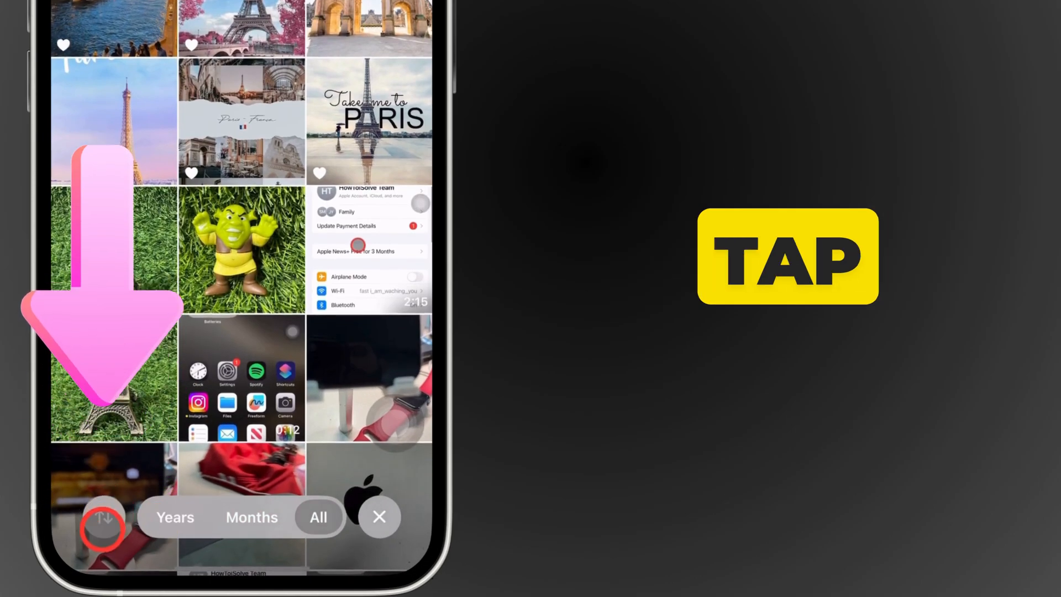
Bring up the library's sort and filter menu from the grid's bottom-left button.
left_click(104, 517)
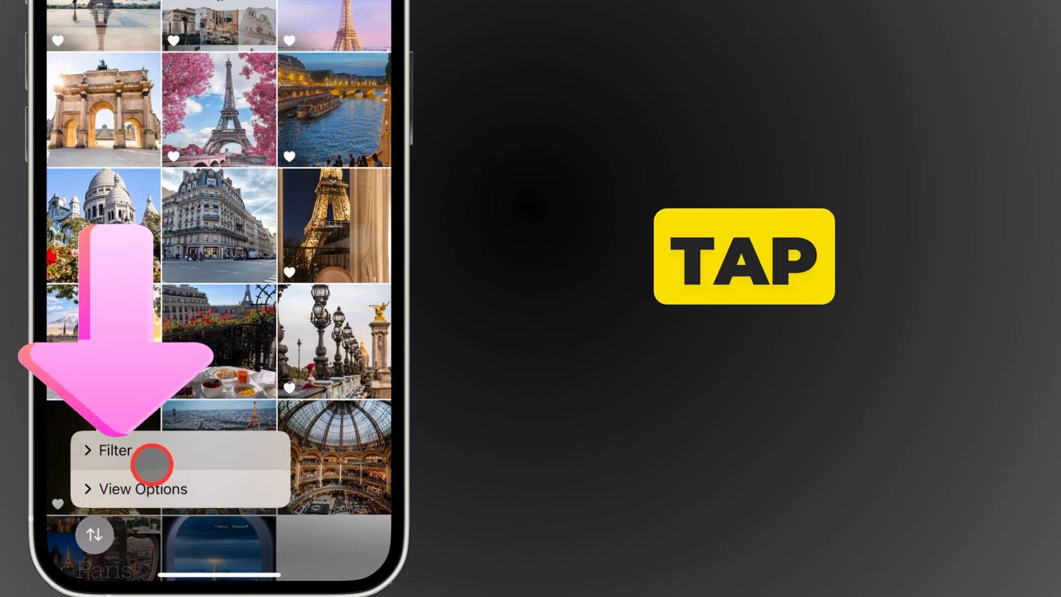
Expand Filter and choose Favorites so only favorited photos show in the library.
left_click(115, 450)
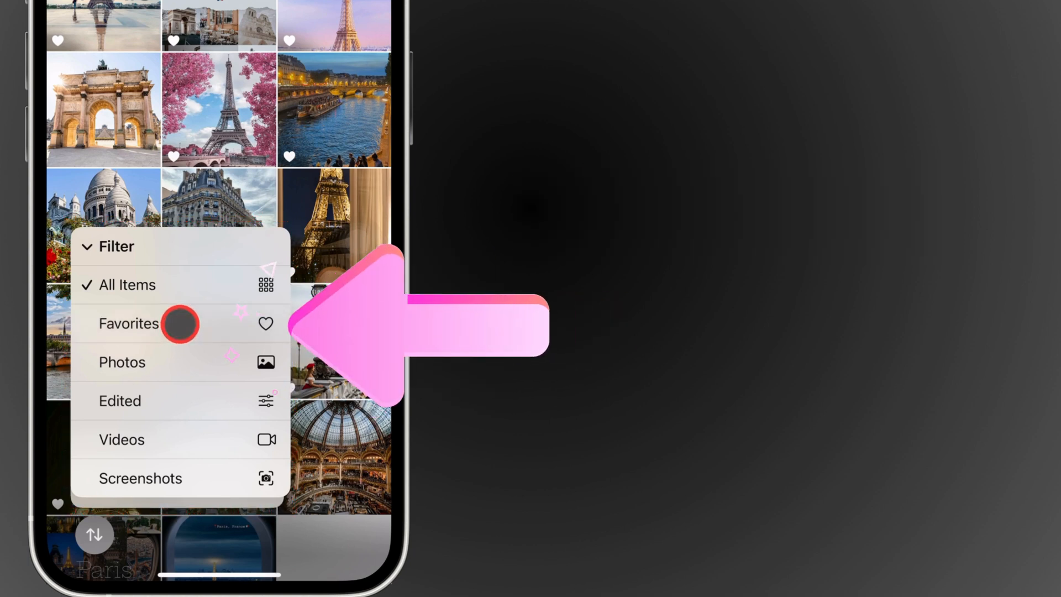
left_click(128, 324)
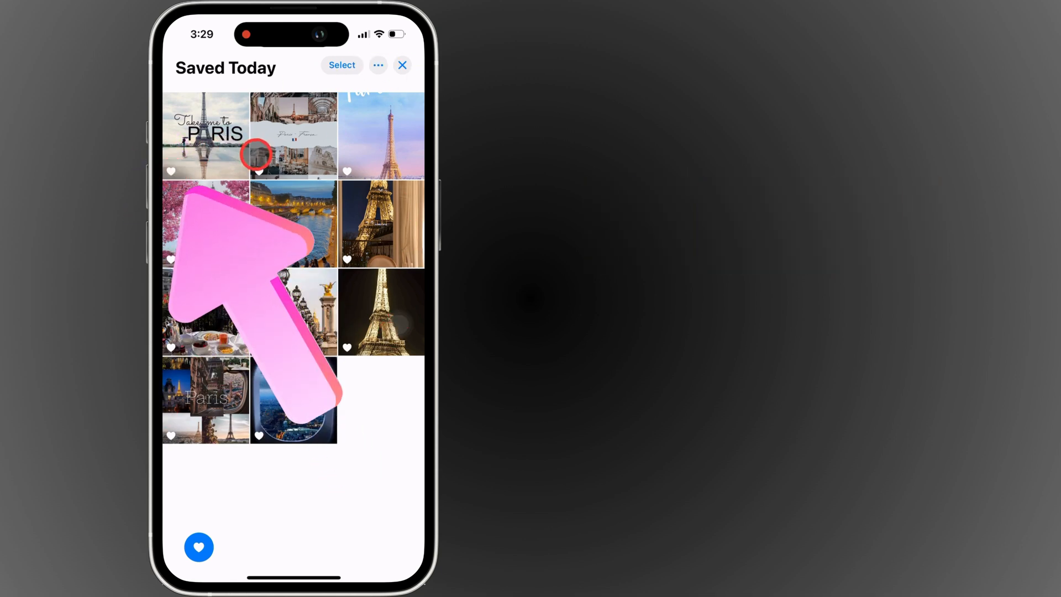
Close the filtered library and return to the Photos home screen showing Pinned Collections.
left_click(206, 134)
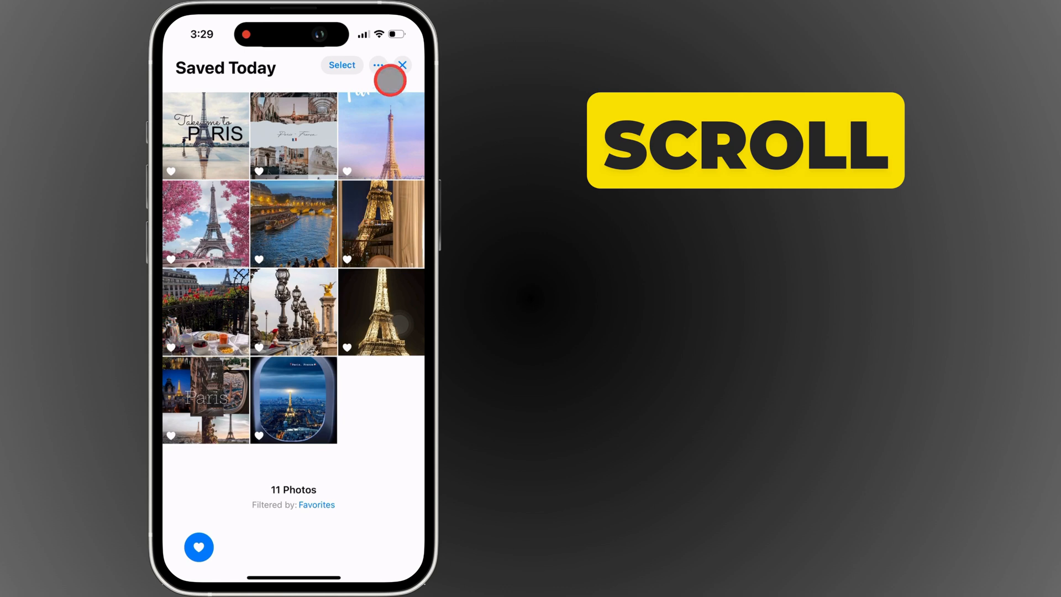
scroll("down", 3)
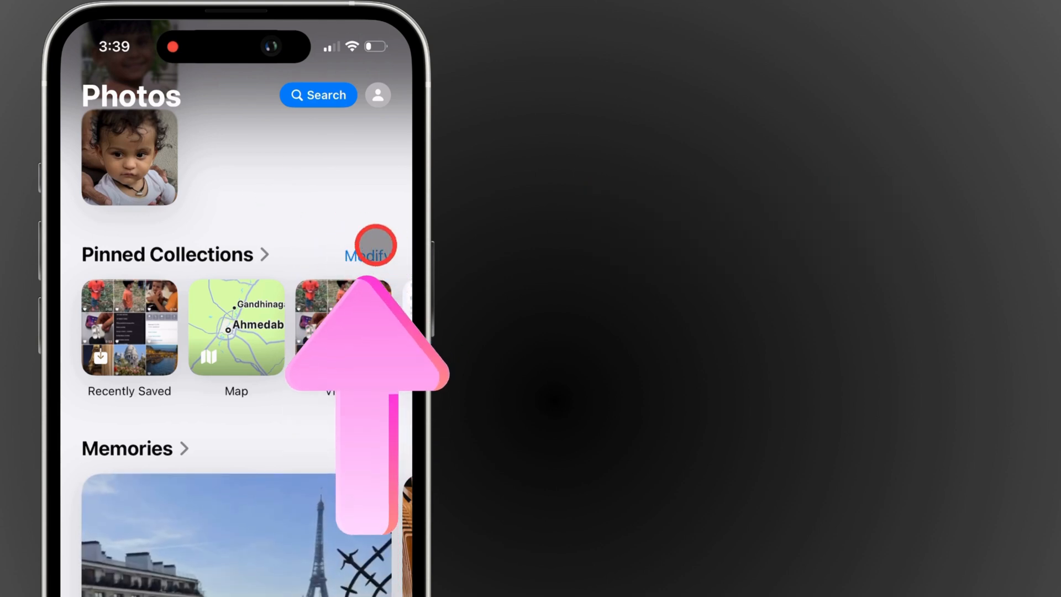
Modify Pinned Collections and add Favorites from Suggestions so it lists first.
left_click(369, 255)
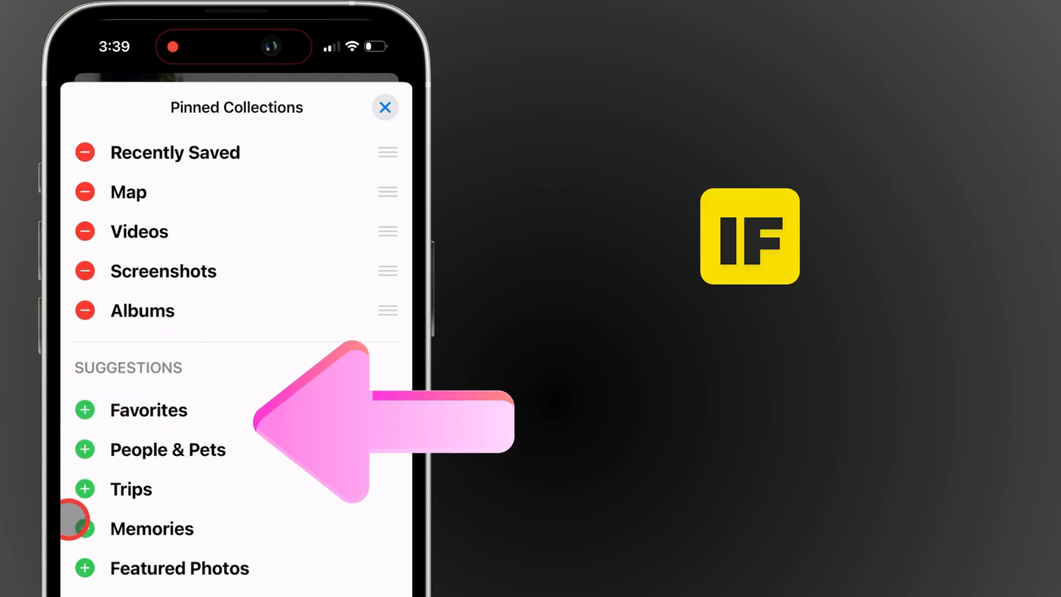
left_click(85, 409)
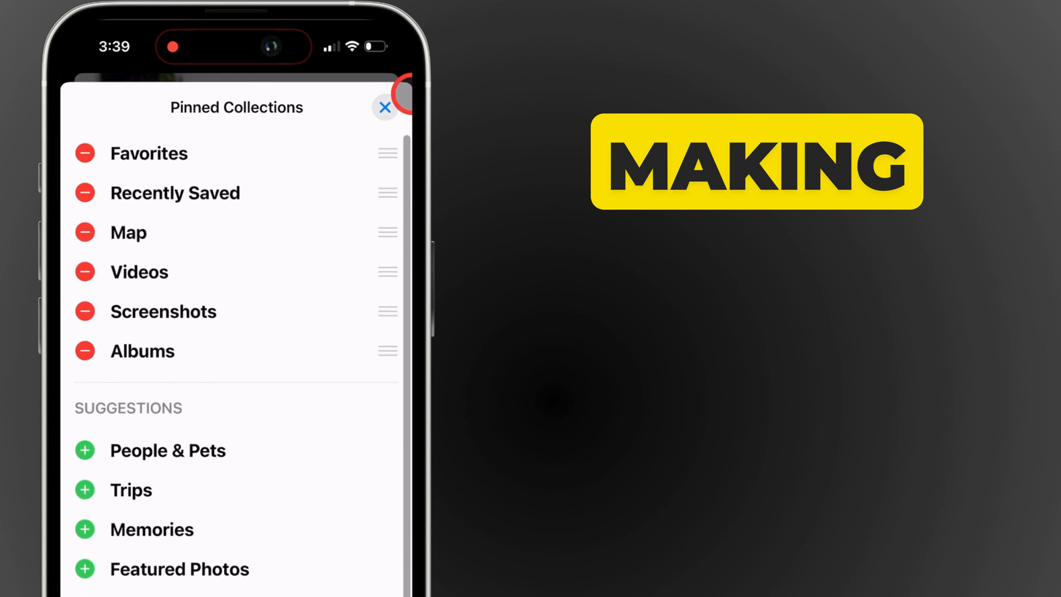
scroll("up", 3)
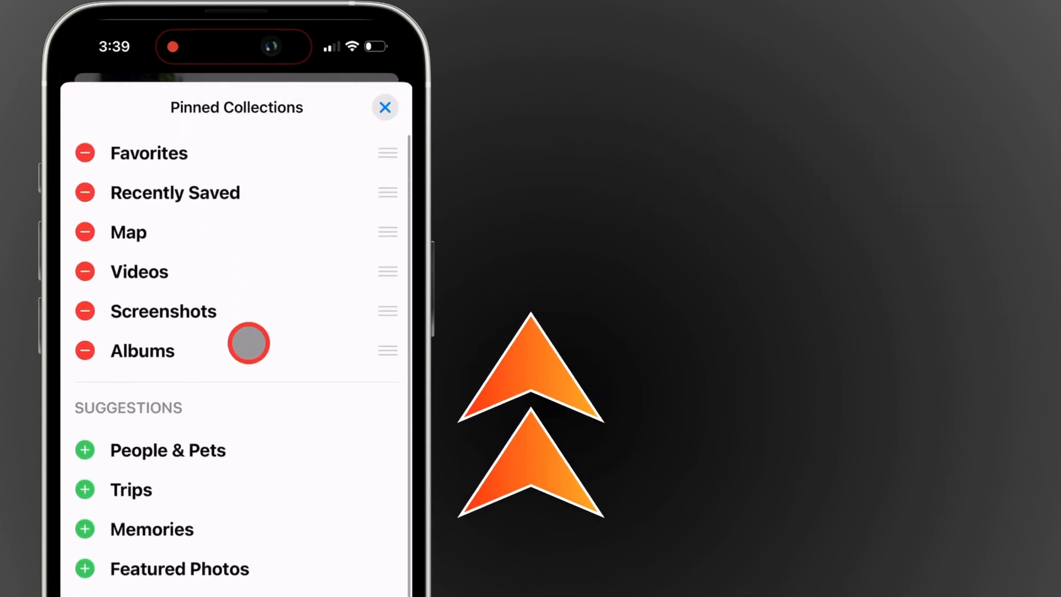
Close the Pinned Collections editor and view the newly pinned Favorites album's photo grid.
left_click(385, 108)
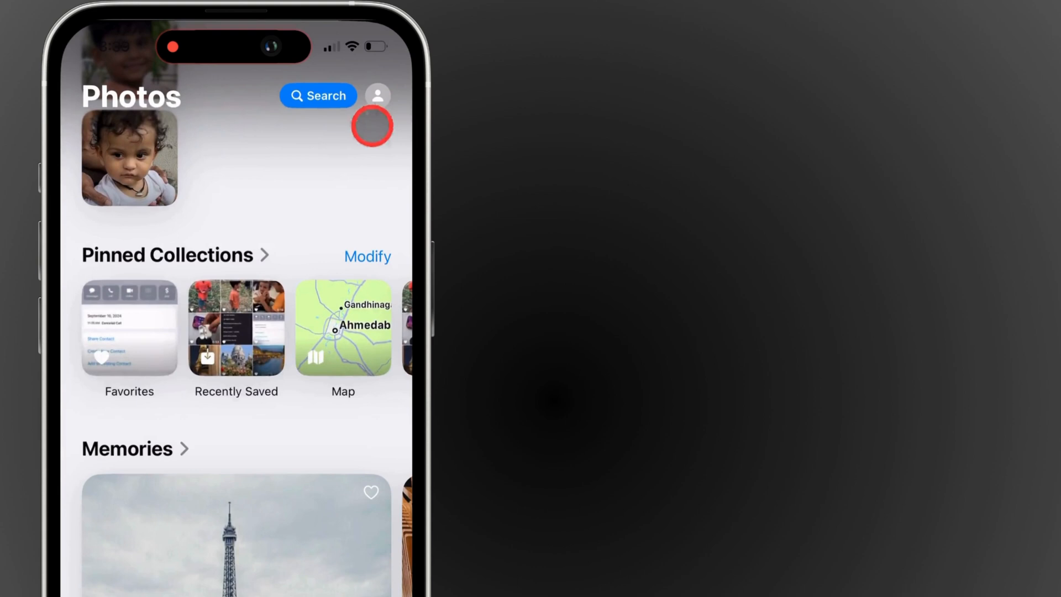
mouse_move(124, 273)
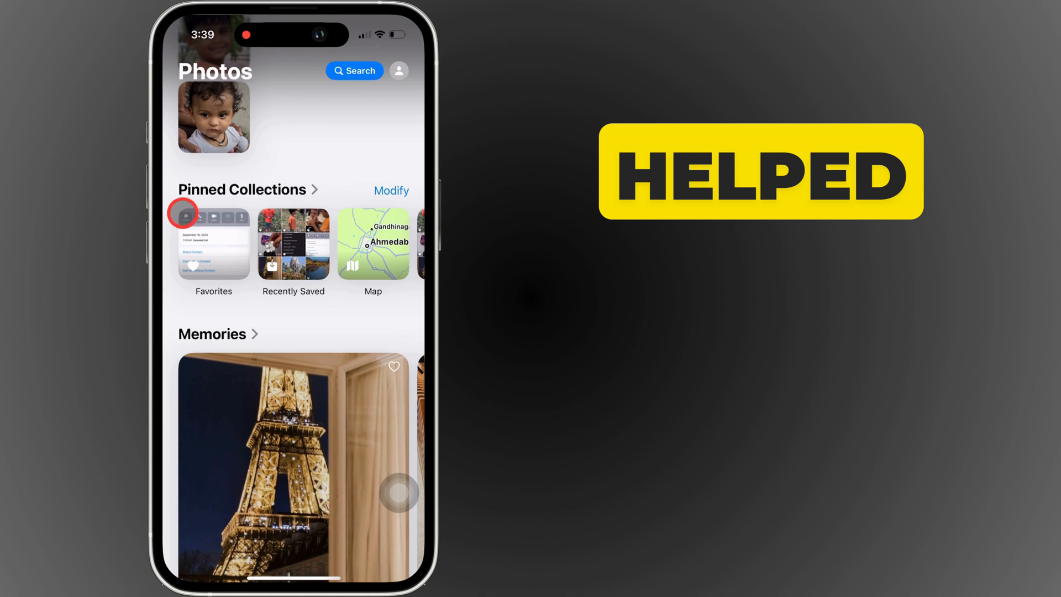
left_click(212, 245)
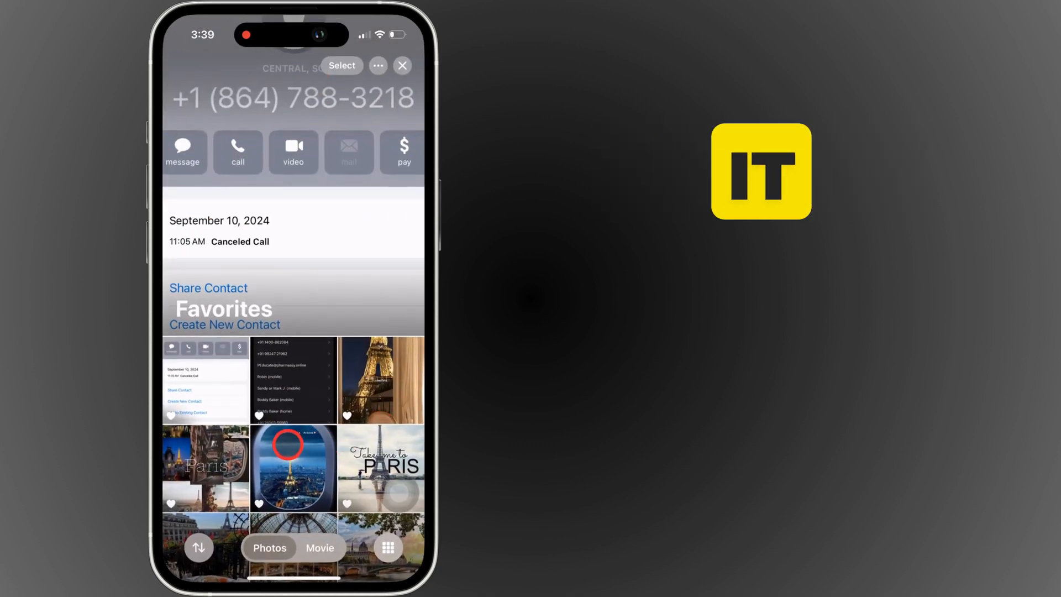
scroll("up", 3)
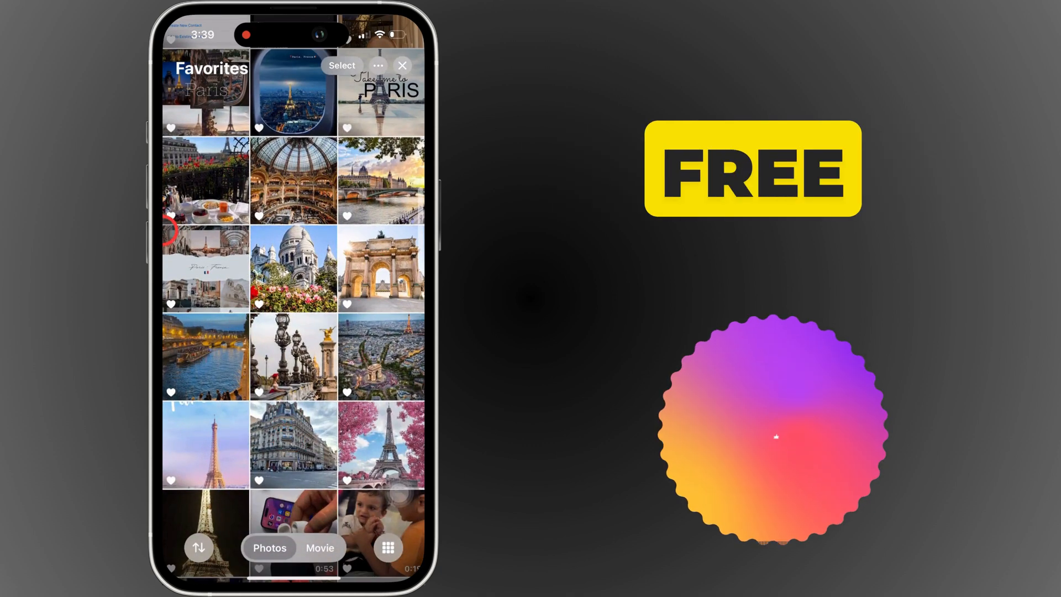